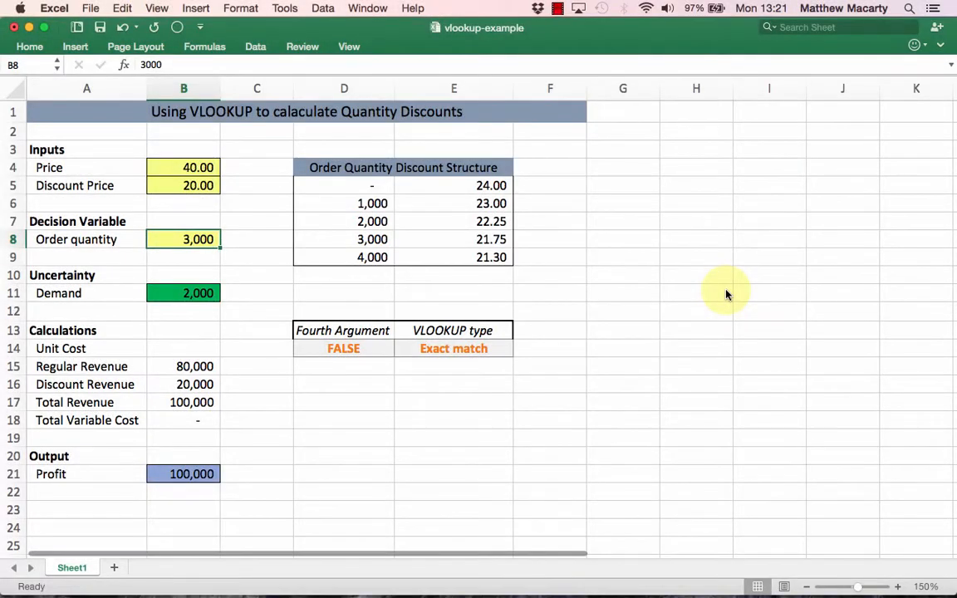
pyautogui.moveTo(519, 212)
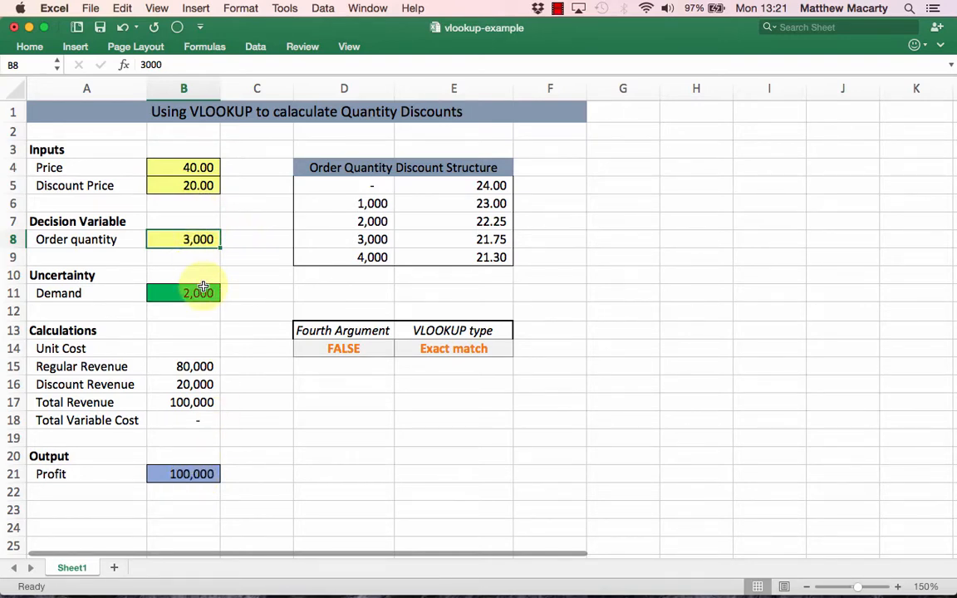
pyautogui.moveTo(260, 323)
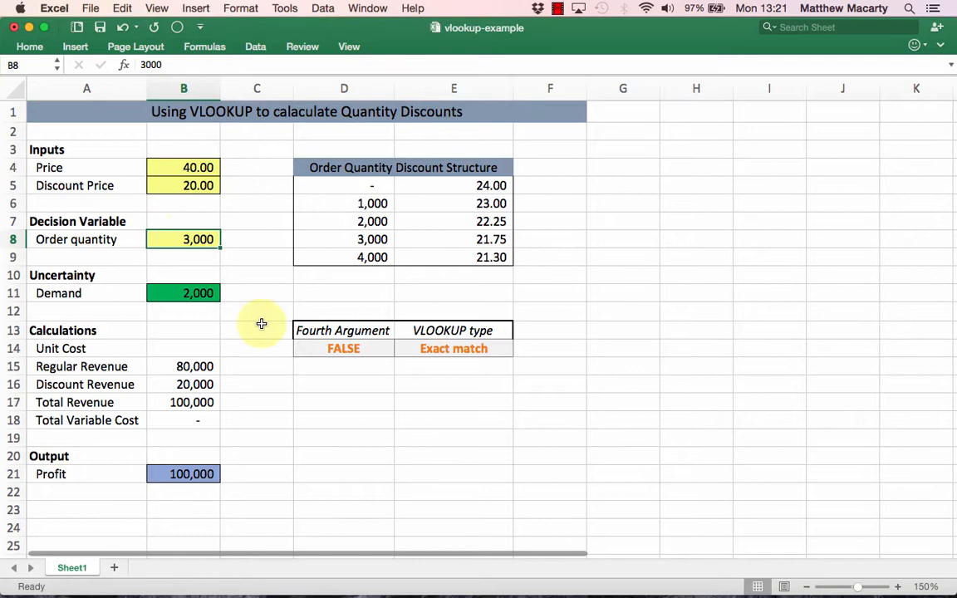
pyautogui.moveTo(199, 349)
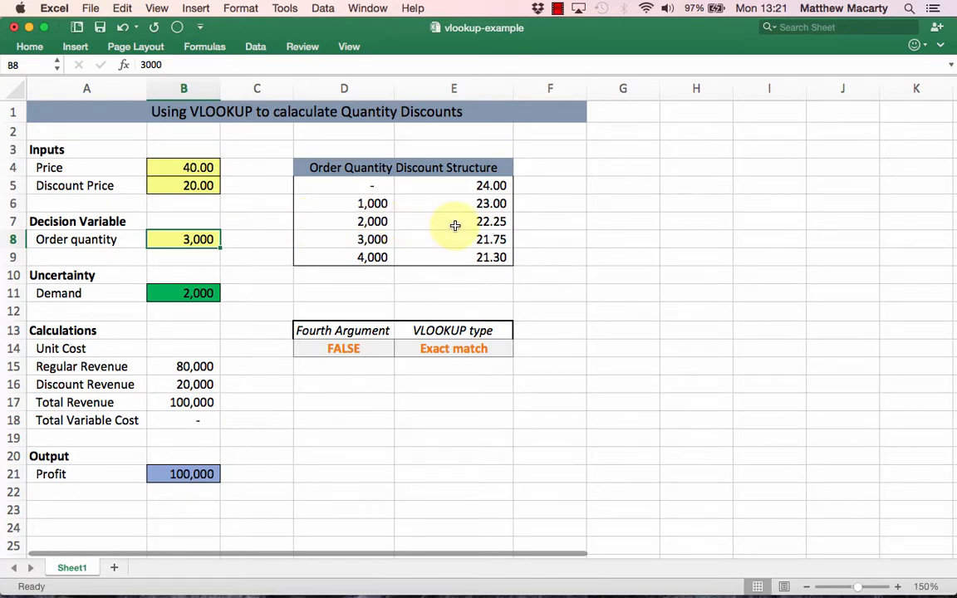
pyautogui.moveTo(468, 244)
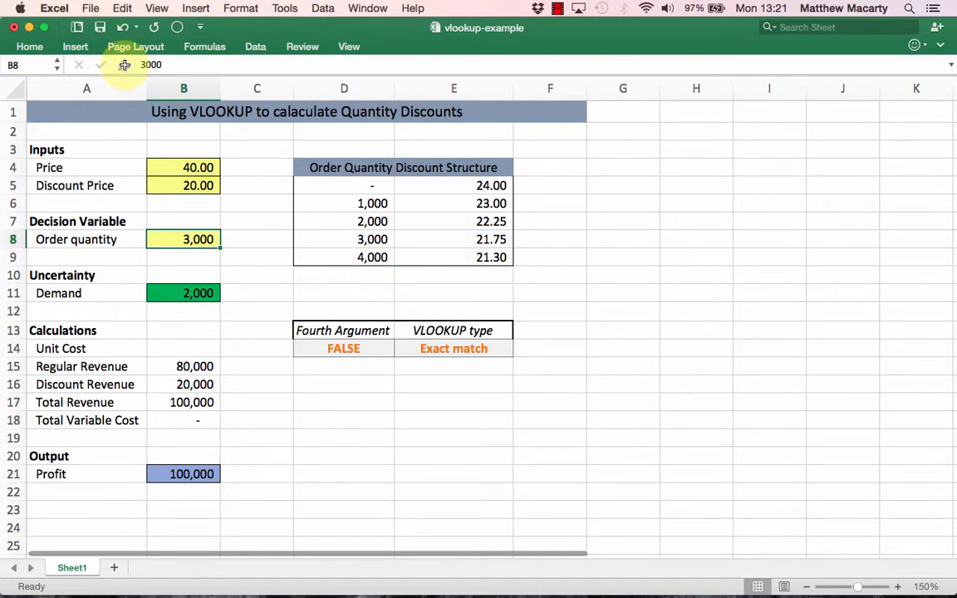
# Start a formula in cell B14 and search the Formula Builder for VLOOKUP.
pyautogui.click(184, 348)
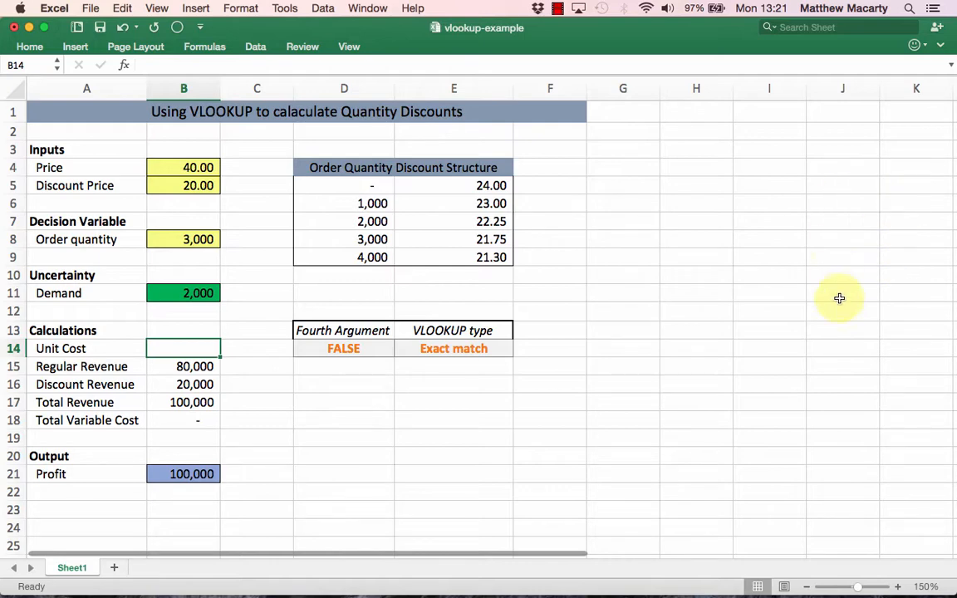
pyautogui.moveTo(863, 113)
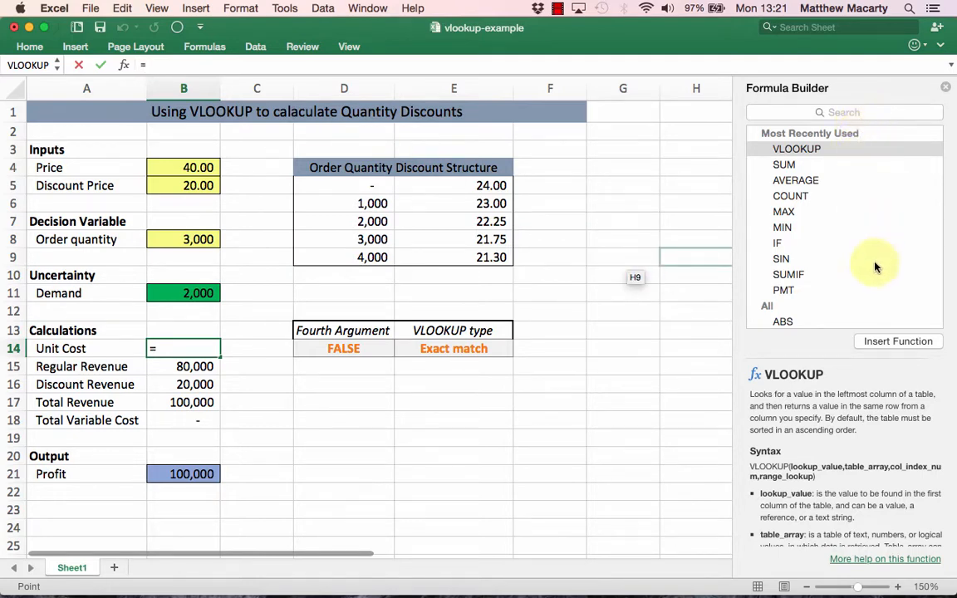
pyautogui.moveTo(896, 320)
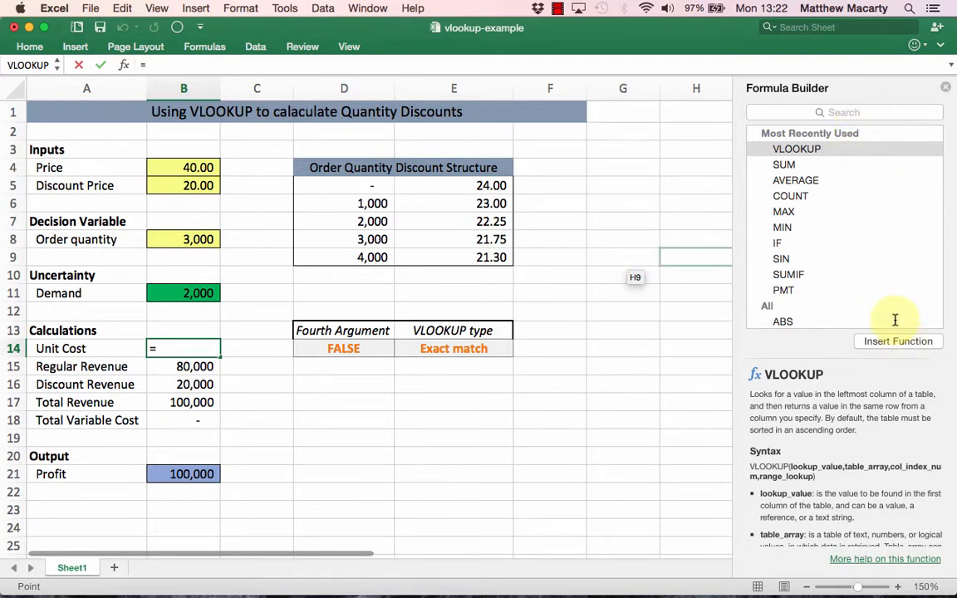
pyautogui.click(843, 112)
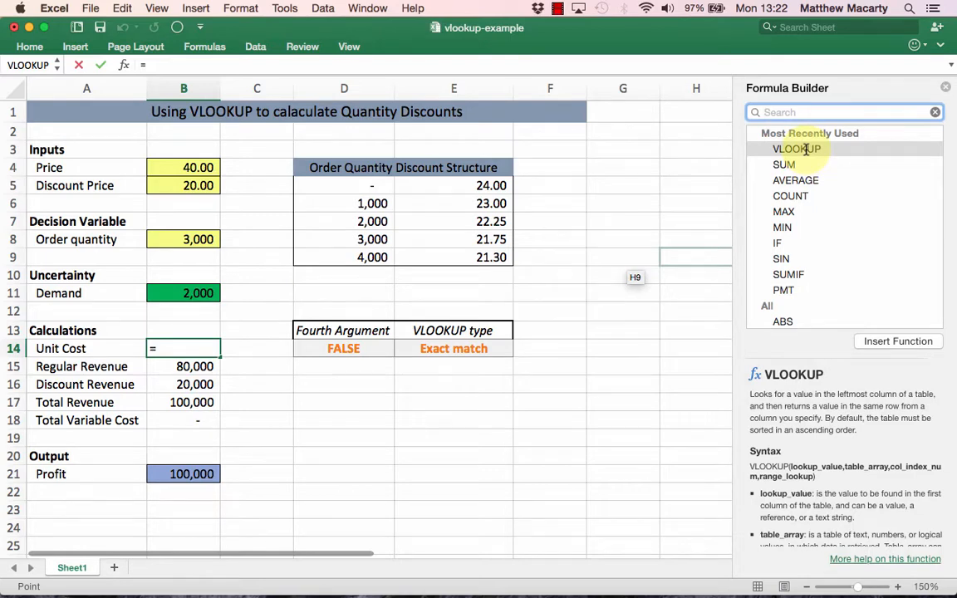
pyautogui.write('v')
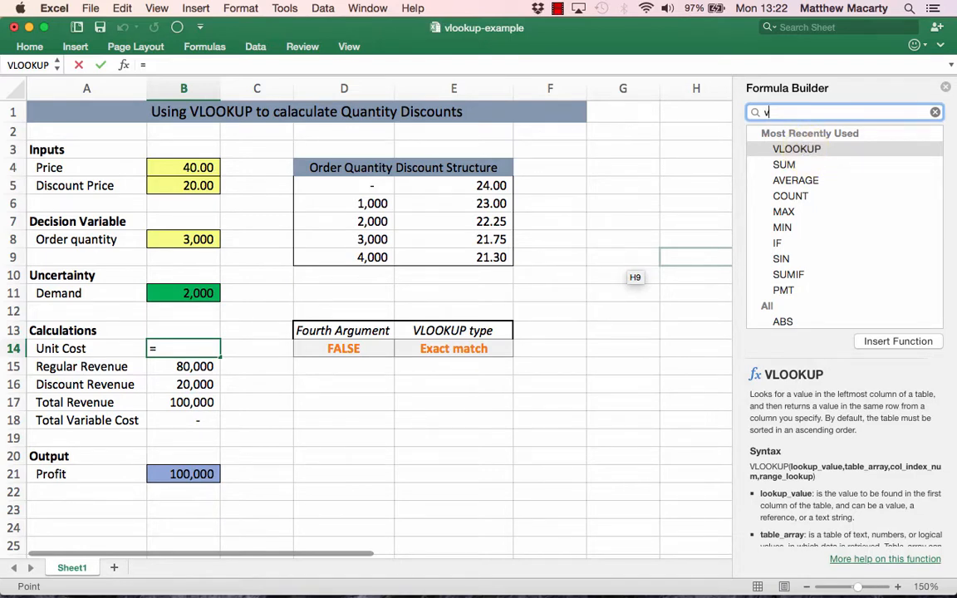
pyautogui.write('lookup')
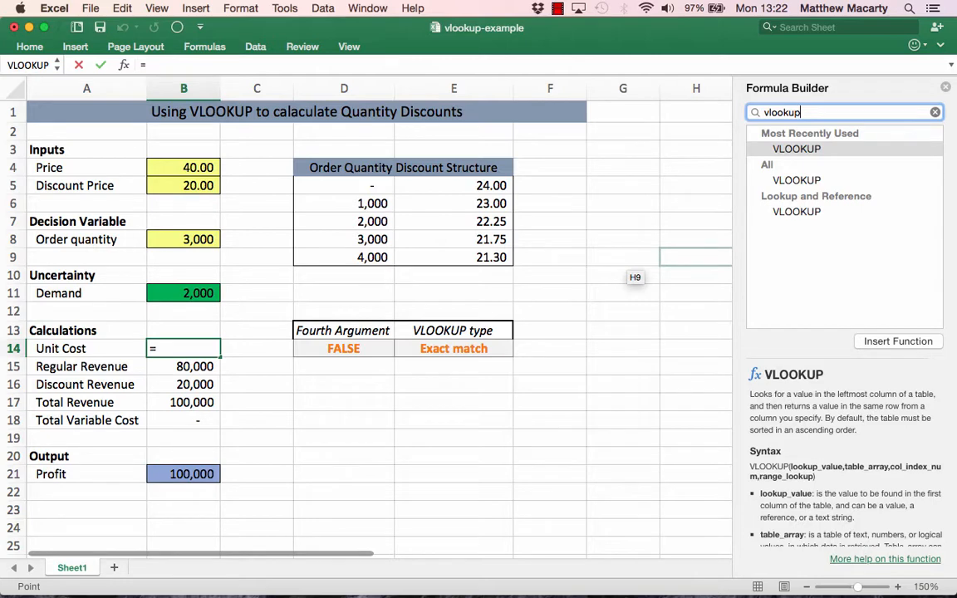
pyautogui.moveTo(856, 296)
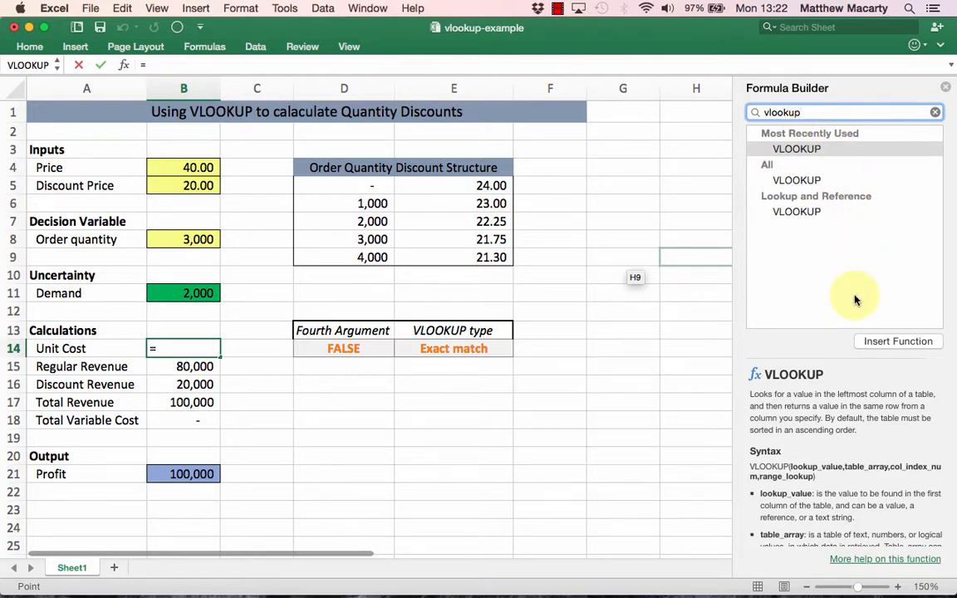
pyautogui.moveTo(415, 330)
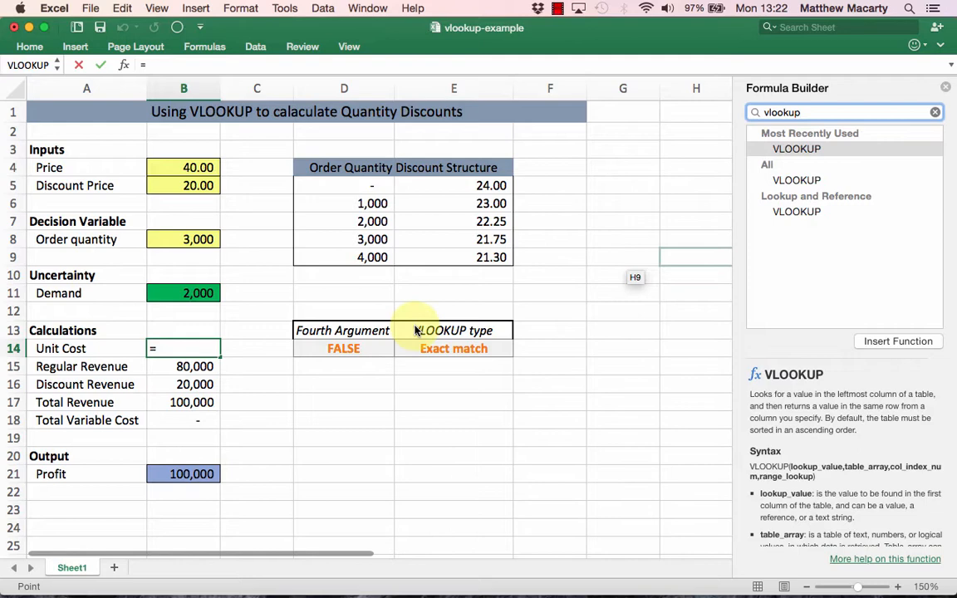
# Insert VLOOKUP into B14 with B8 as lookup value and D5:E9 as table array.
pyautogui.click(898, 341)
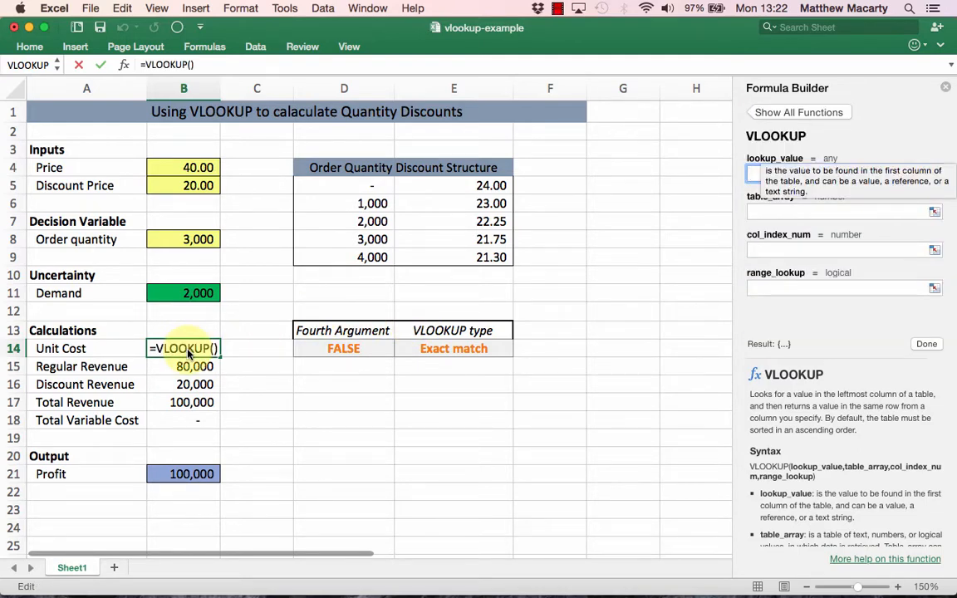
pyautogui.click(839, 173)
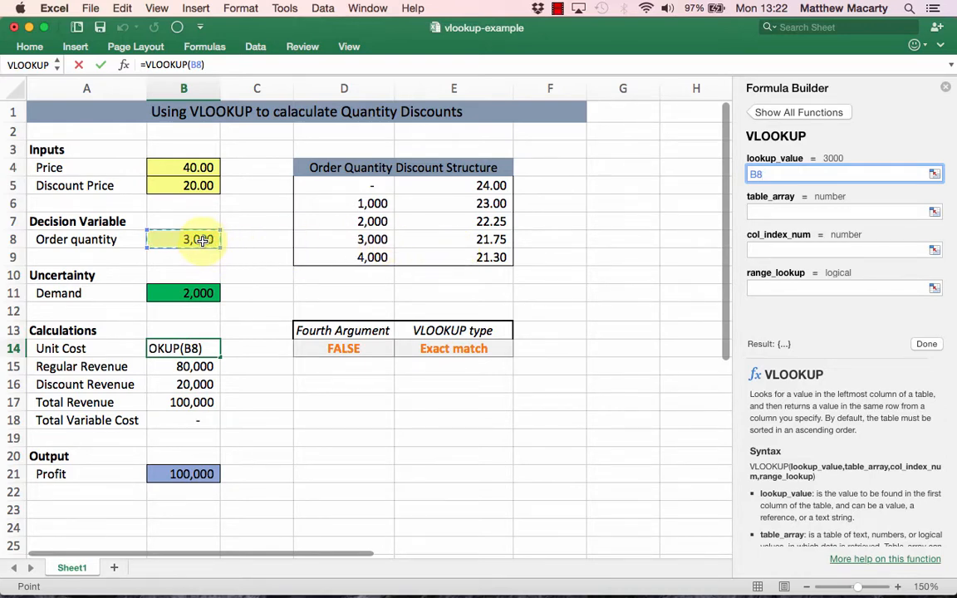
pyautogui.click(843, 211)
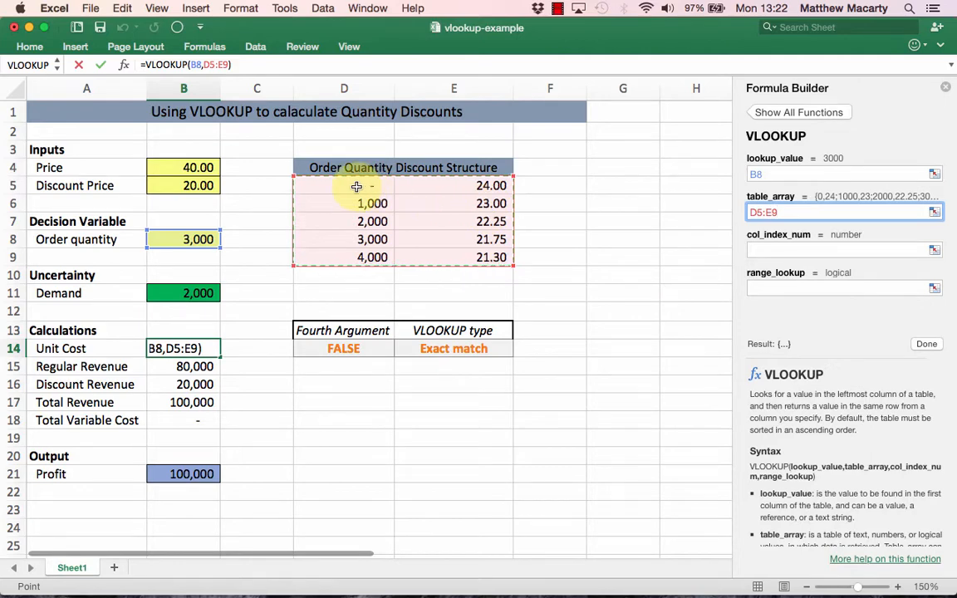
# Complete B14 as VLOOKUP(B8,D5:E9,2,D14), showing unit cost 21.75.
pyautogui.click(839, 250)
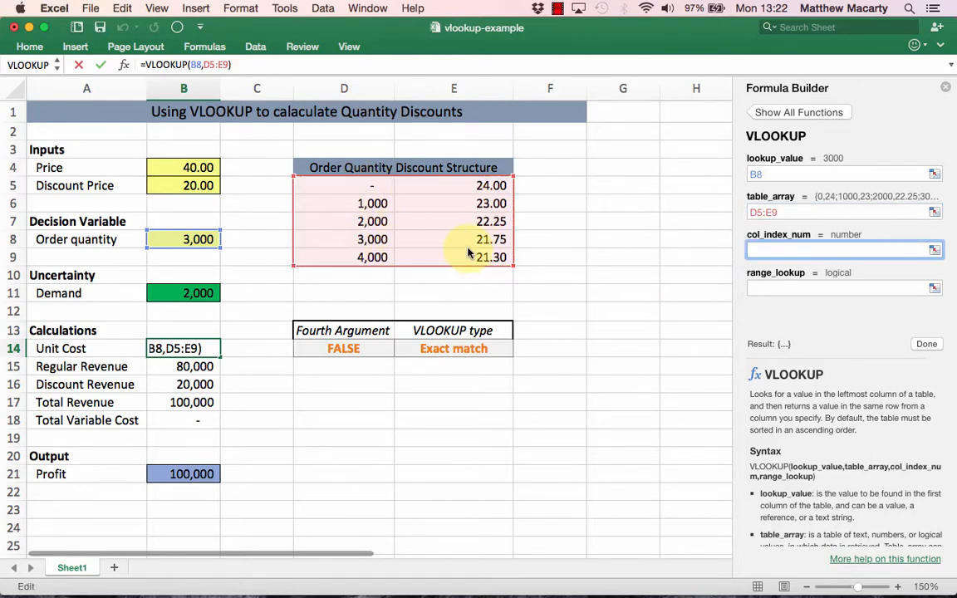
pyautogui.write('2')
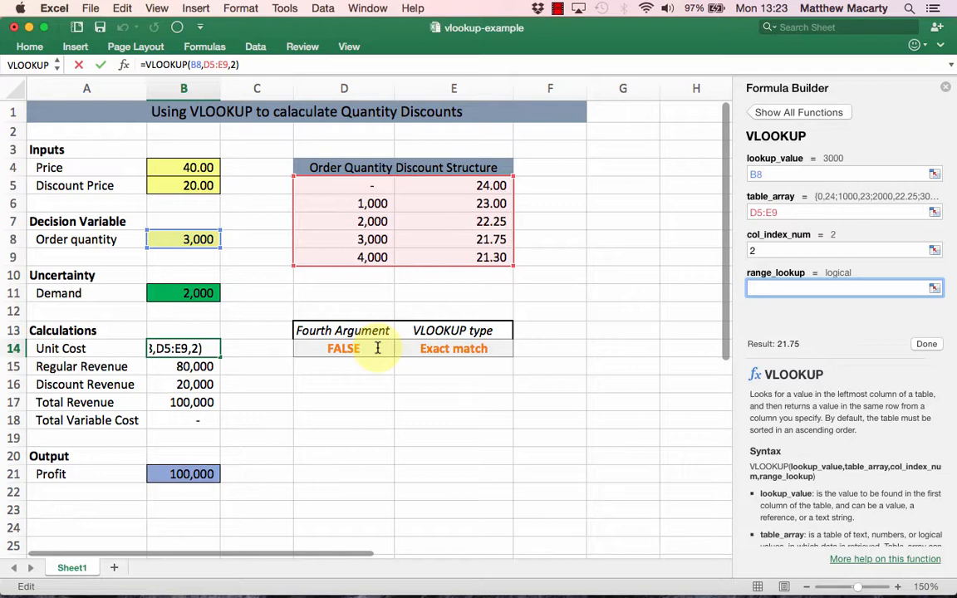
pyautogui.moveTo(377, 350)
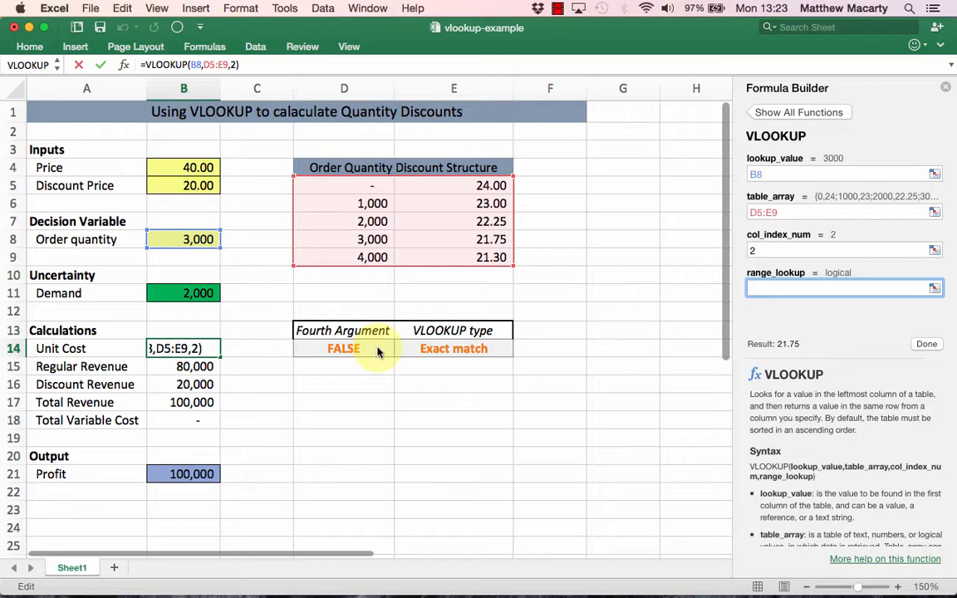
pyautogui.moveTo(377, 348)
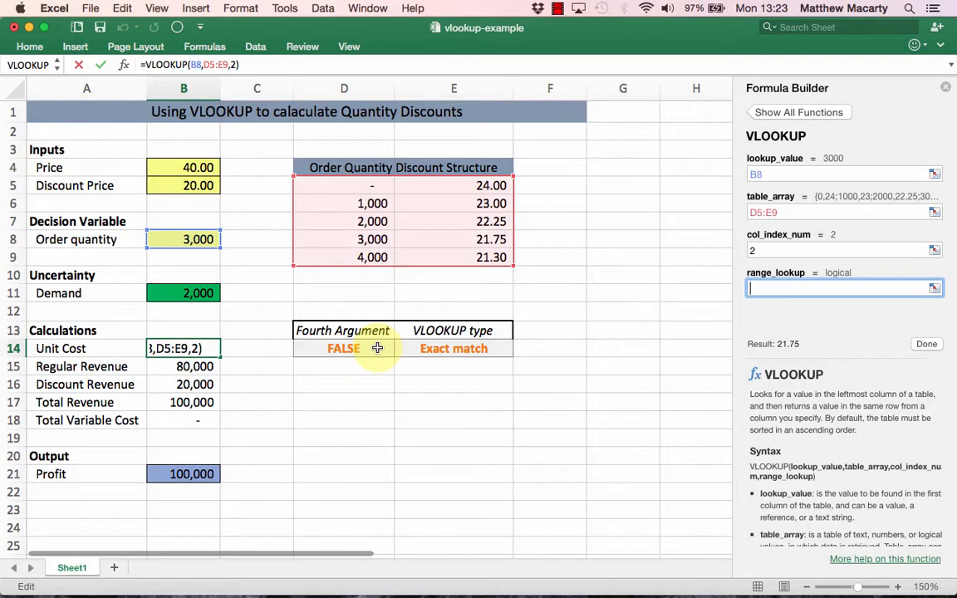
pyautogui.click(343, 348)
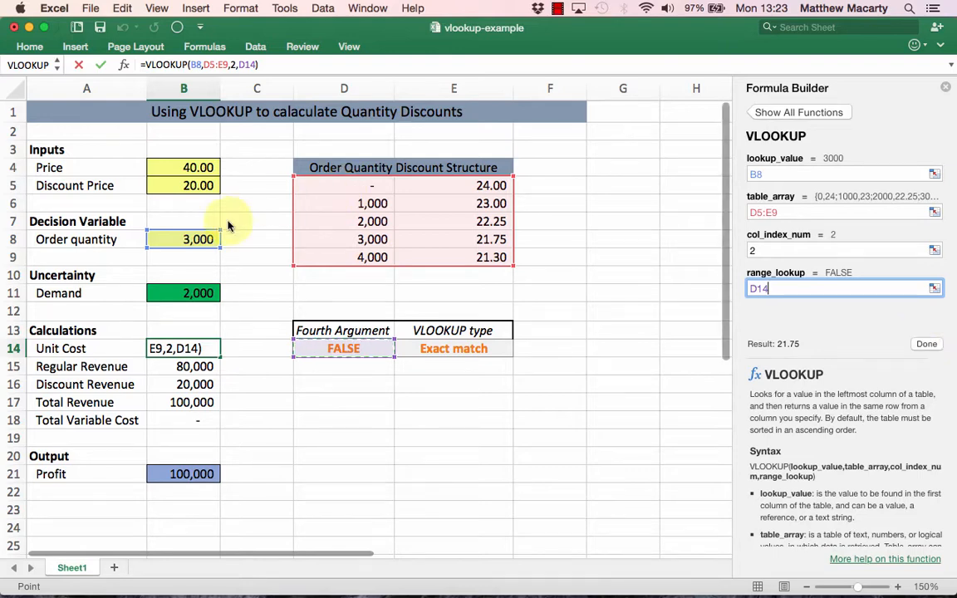
pyautogui.press('Return')
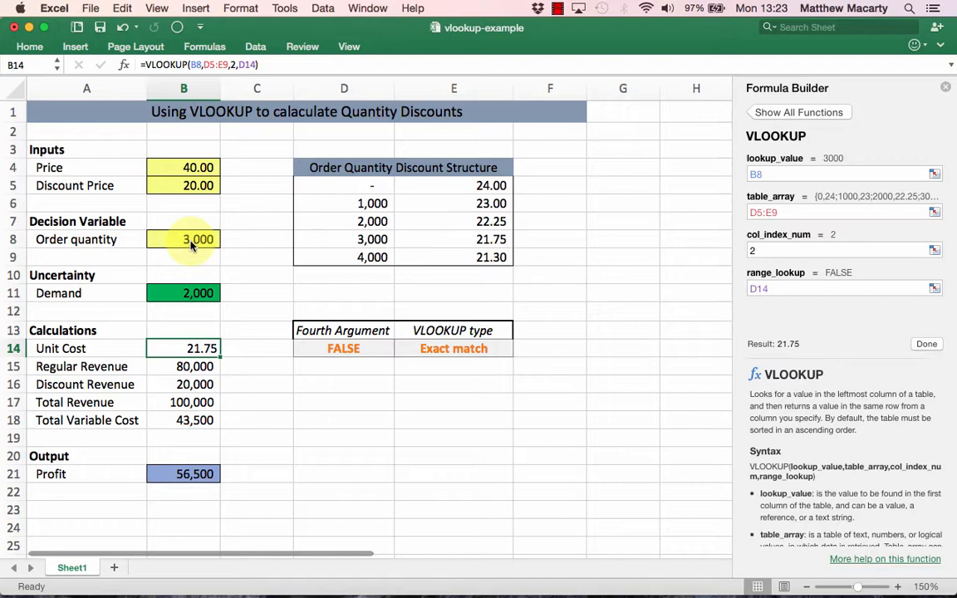
pyautogui.moveTo(195, 231)
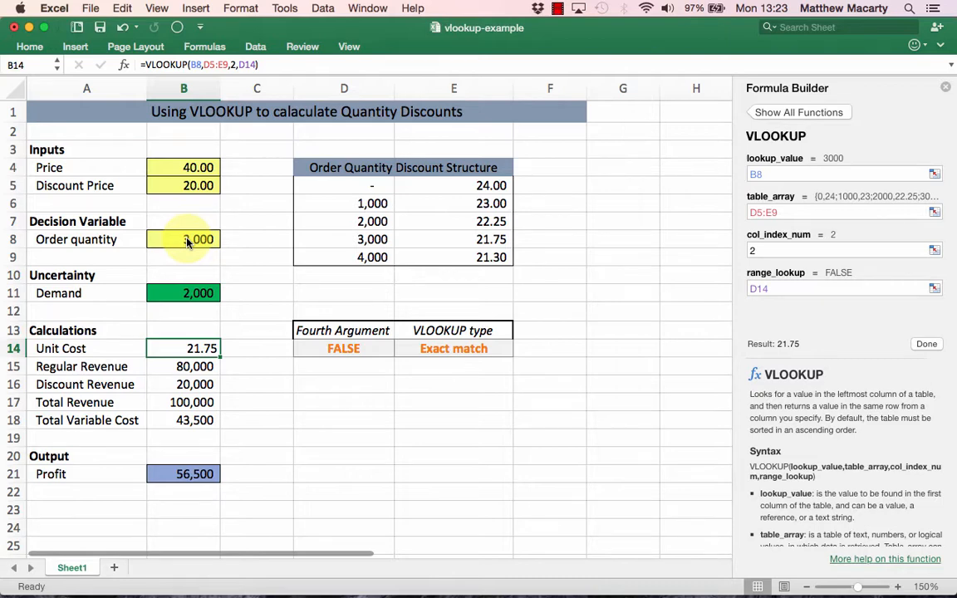
# Change the order quantity in B8 to 4,000, then begin entering 3500.
pyautogui.hscroll(3)
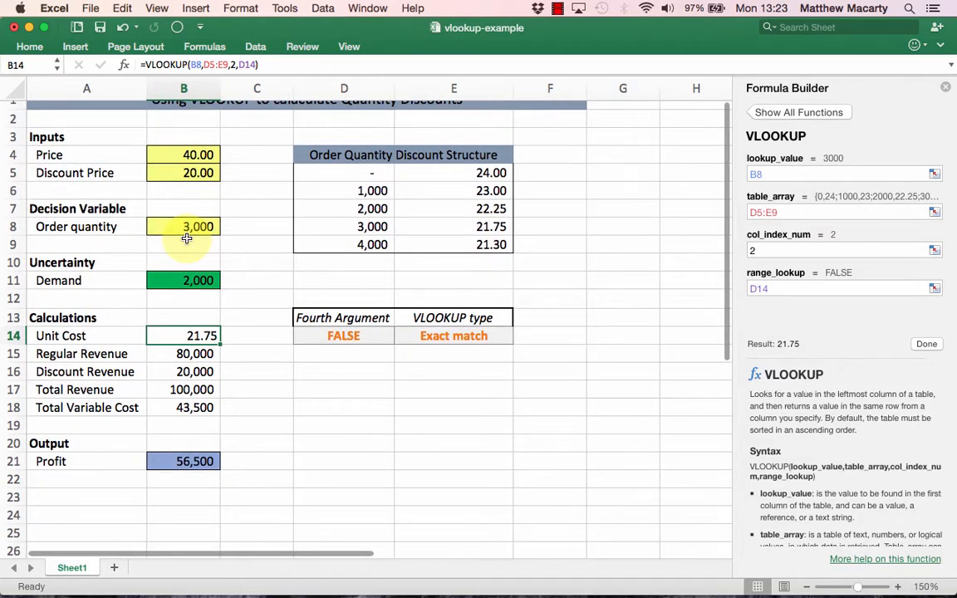
pyautogui.scroll(3)
pyautogui.write('1,000')
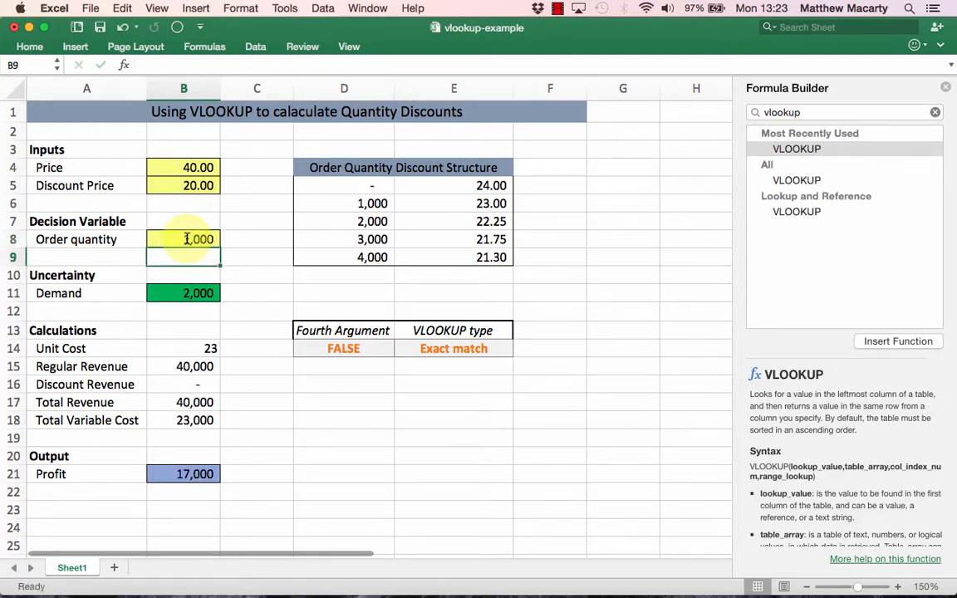
pyautogui.click(183, 239)
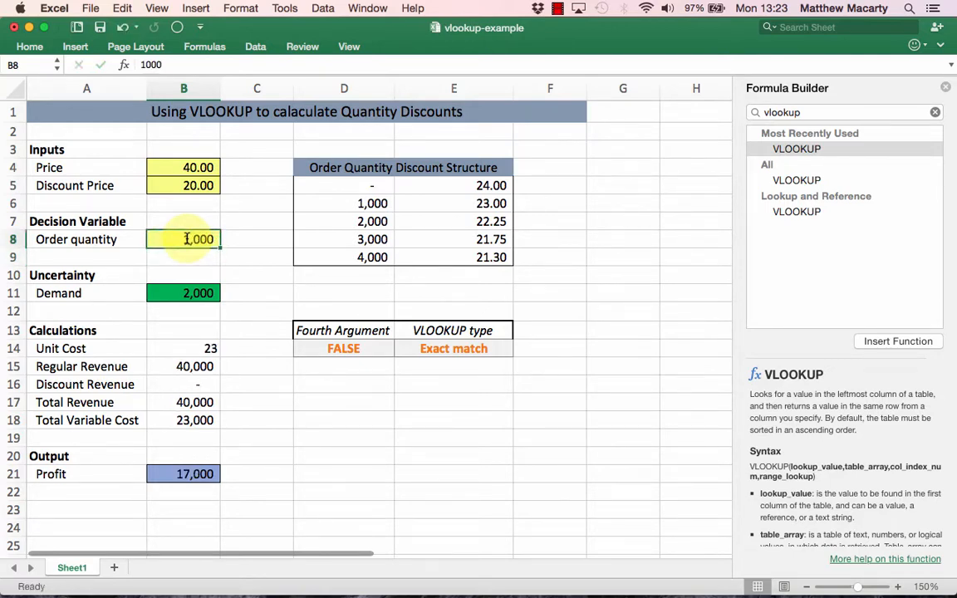
pyautogui.write('4000')
pyautogui.press('Return')
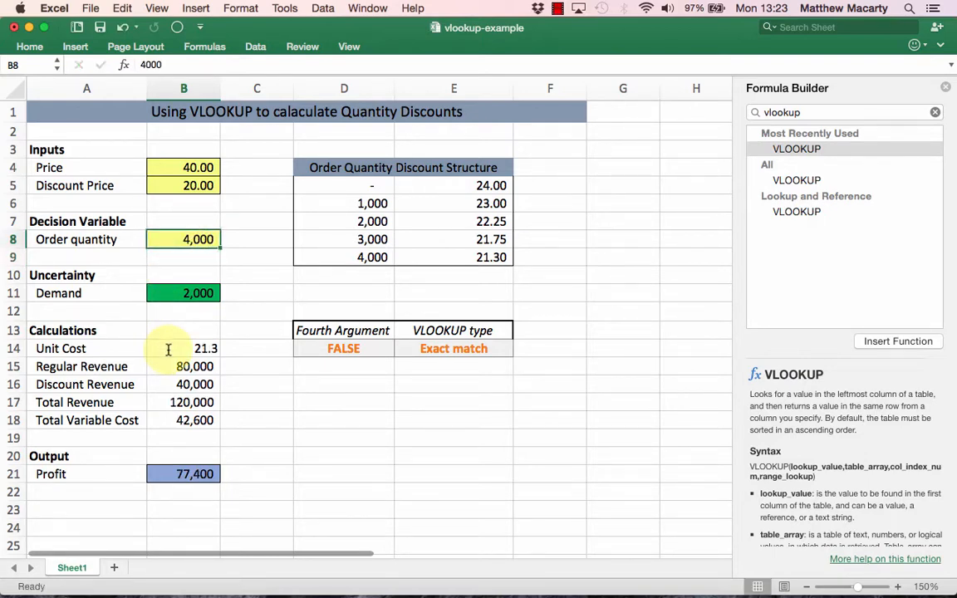
pyautogui.write('3500')
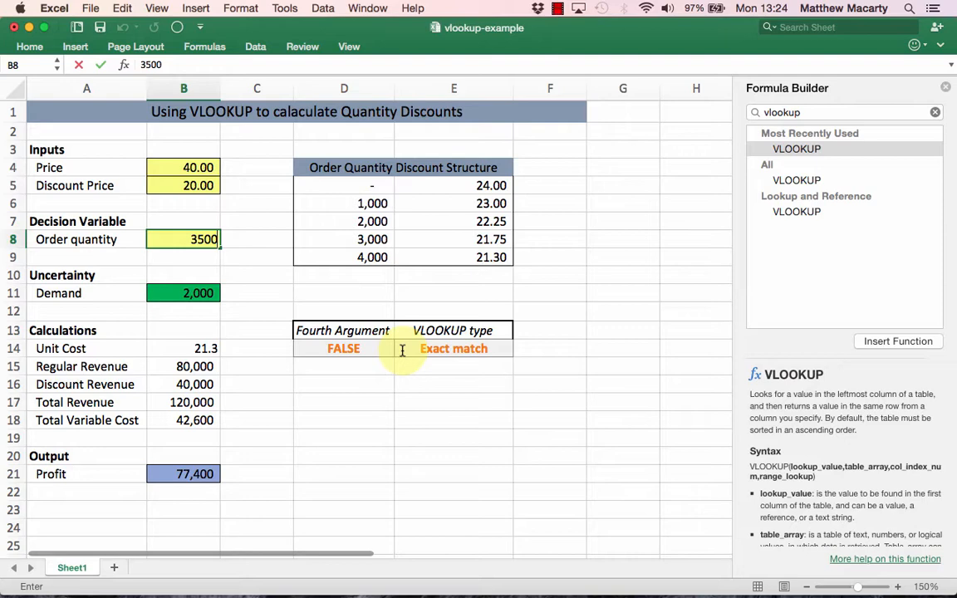
# Commit 3,500 as order quantity, producing #N/A, and select match-type cell D14.
pyautogui.press('Return')
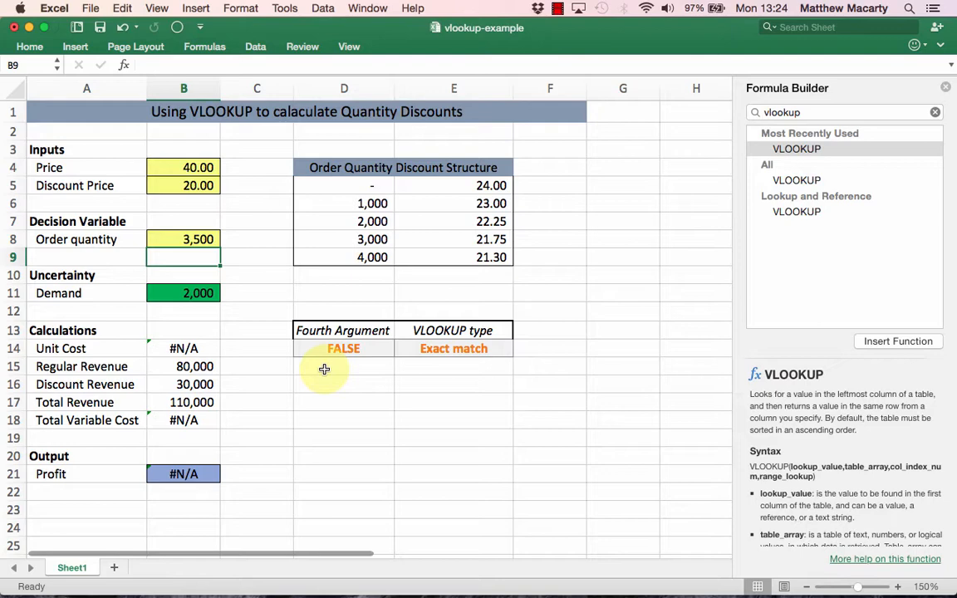
pyautogui.moveTo(408, 395)
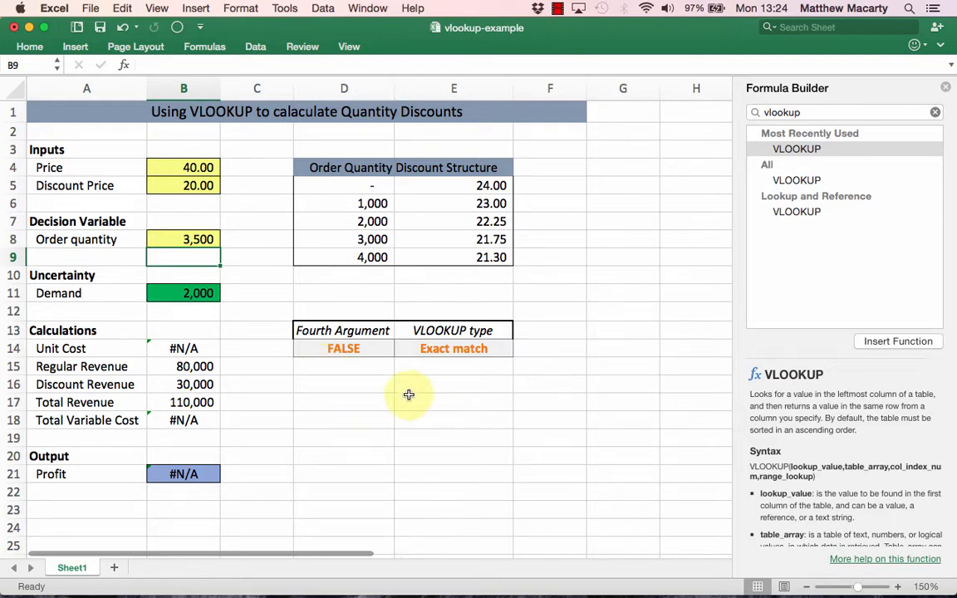
pyautogui.click(343, 348)
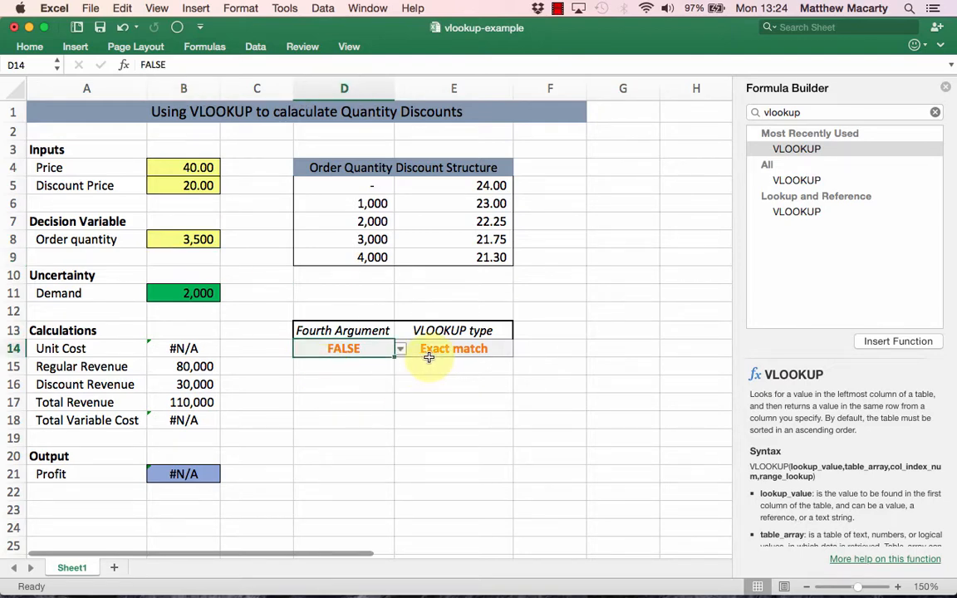
# Set D14 to TRUE so 3,500 gives unit cost 21.75 and profit 66,500.
pyautogui.click(400, 348)
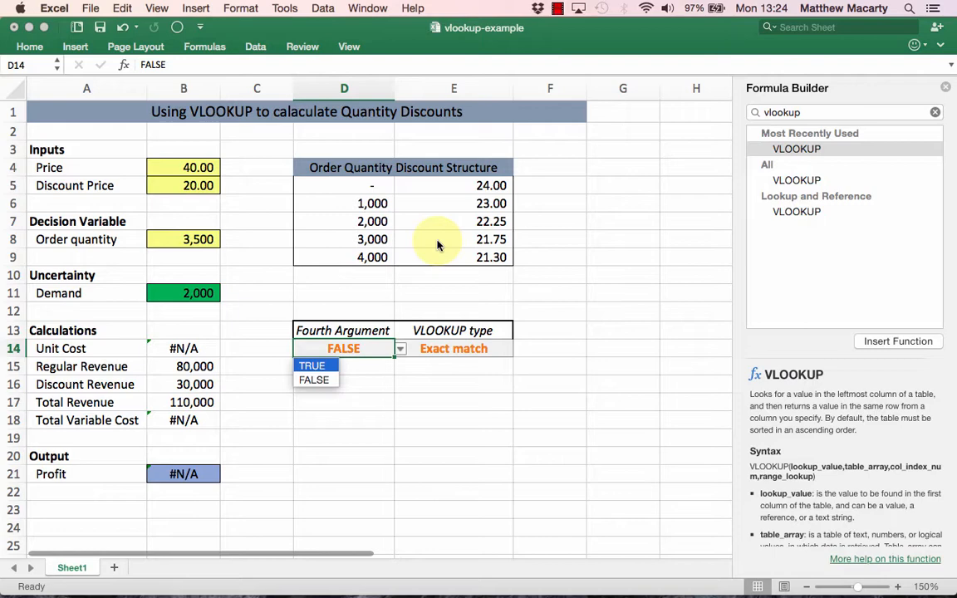
pyautogui.click(312, 366)
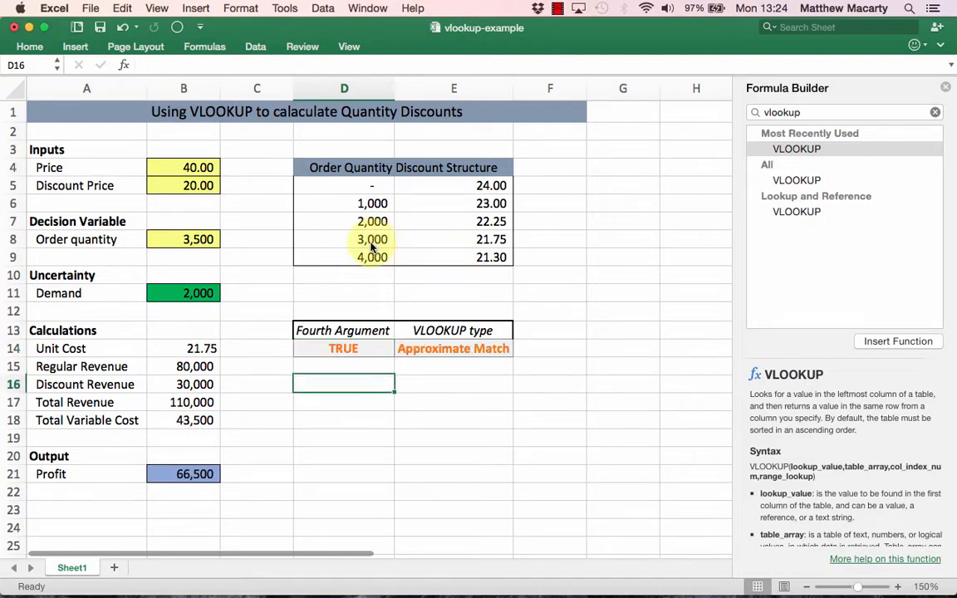
pyautogui.moveTo(241, 266)
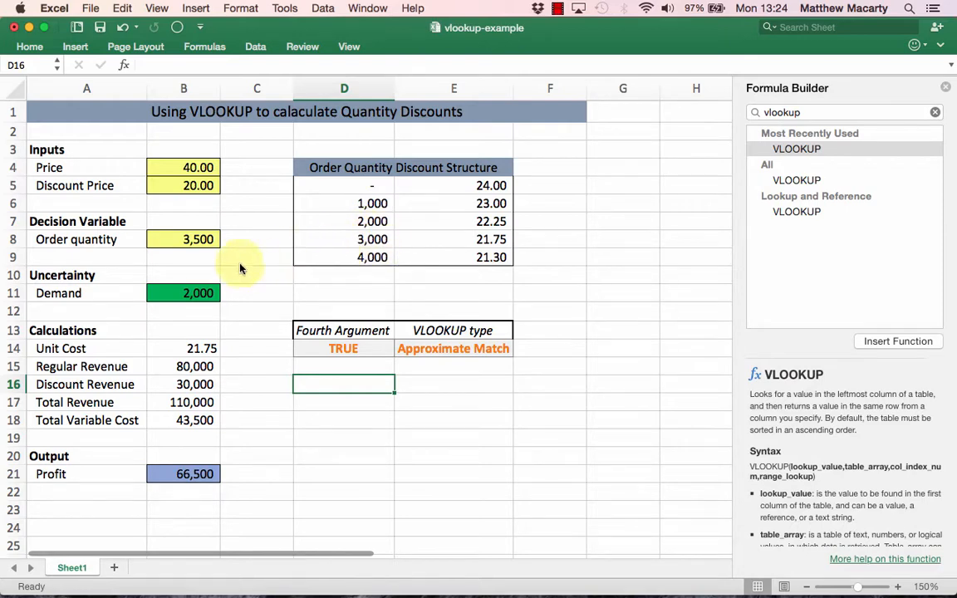
pyautogui.moveTo(199, 239)
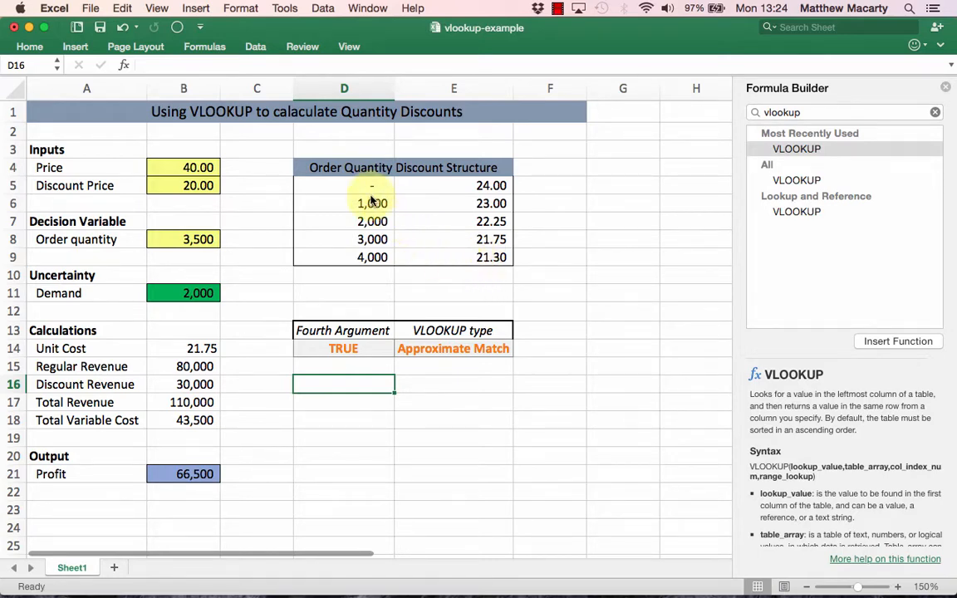
pyautogui.click(183, 239)
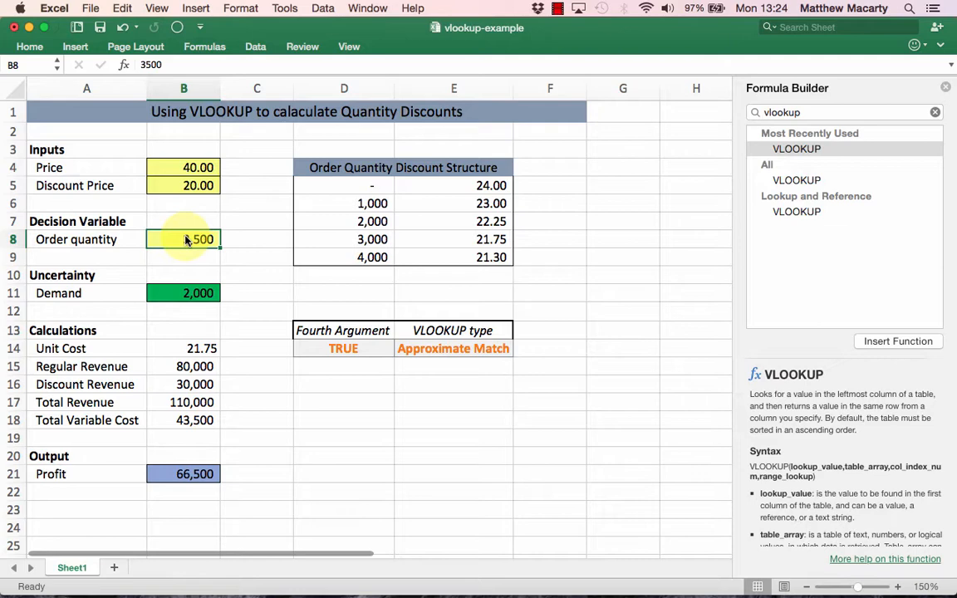
# Enter order quantities 1 and 999 in B8 (unit cost 24), then type 1001.
pyautogui.write('1')
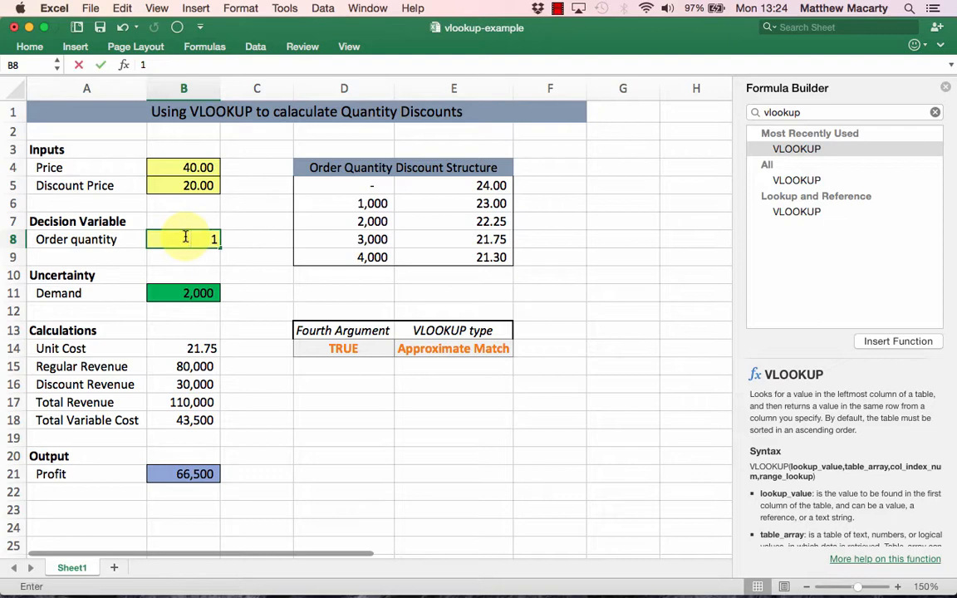
pyautogui.press('Return')
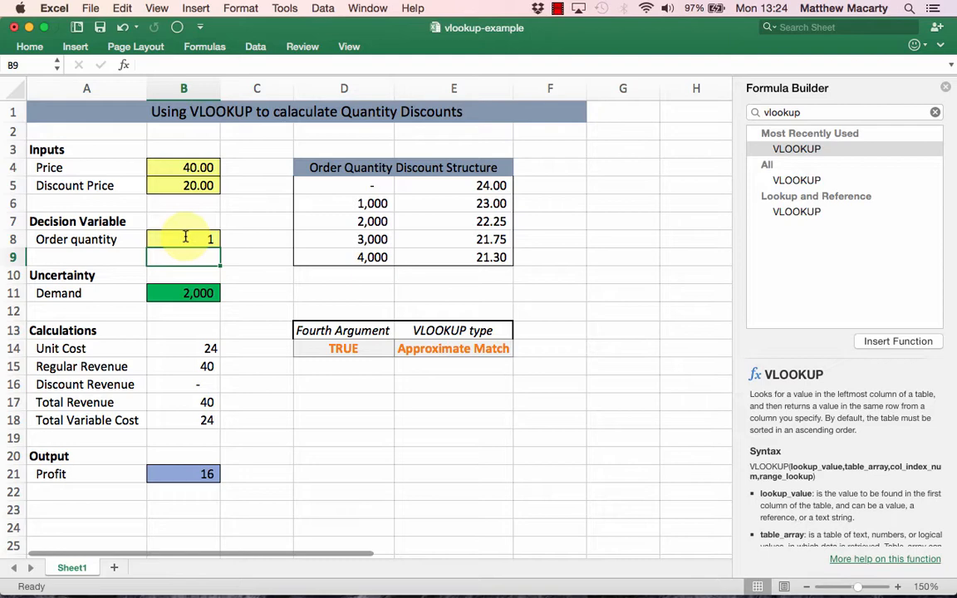
pyautogui.click(183, 239)
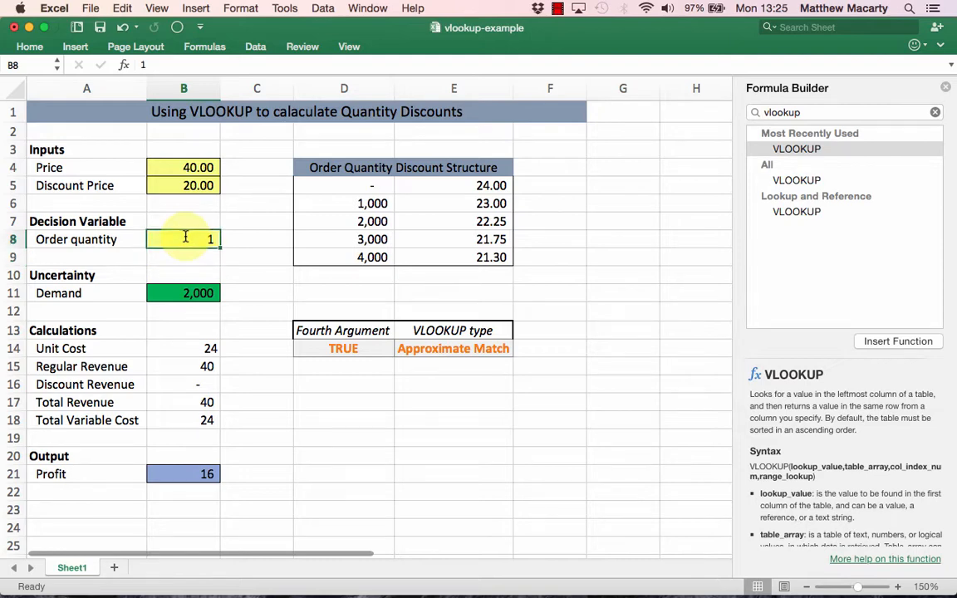
pyautogui.write('999')
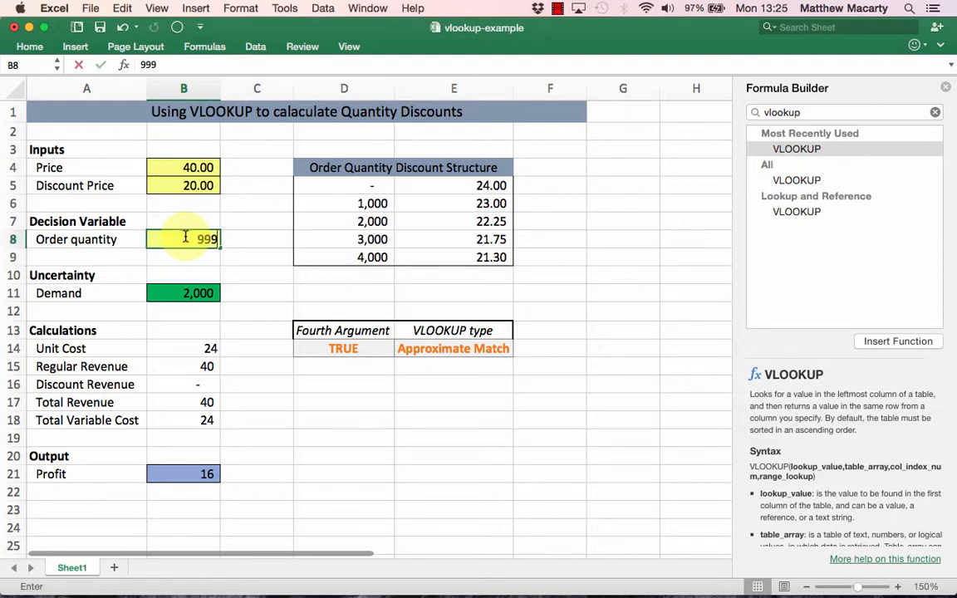
pyautogui.press('Return')
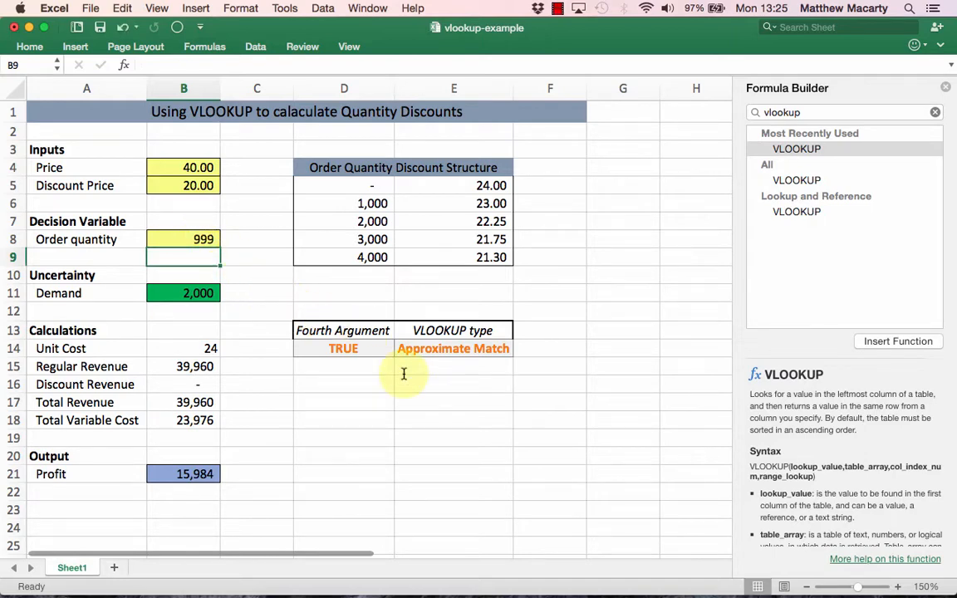
pyautogui.moveTo(467, 210)
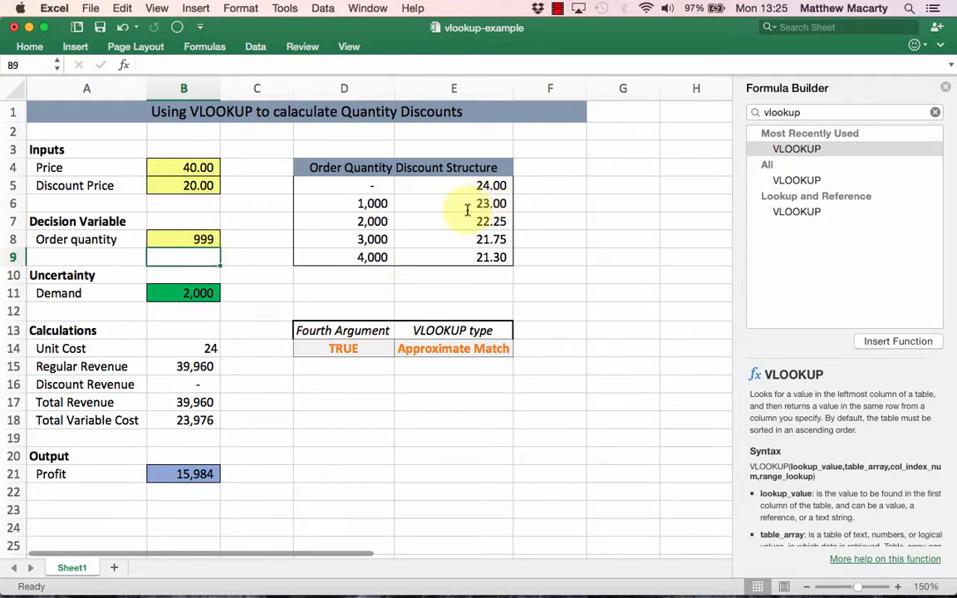
pyautogui.moveTo(390, 303)
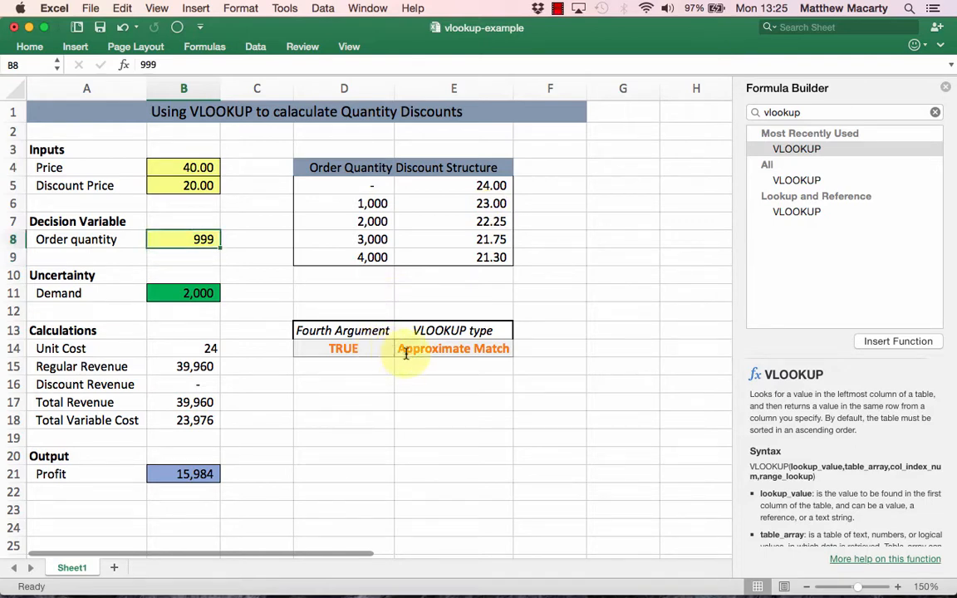
pyautogui.write('100')
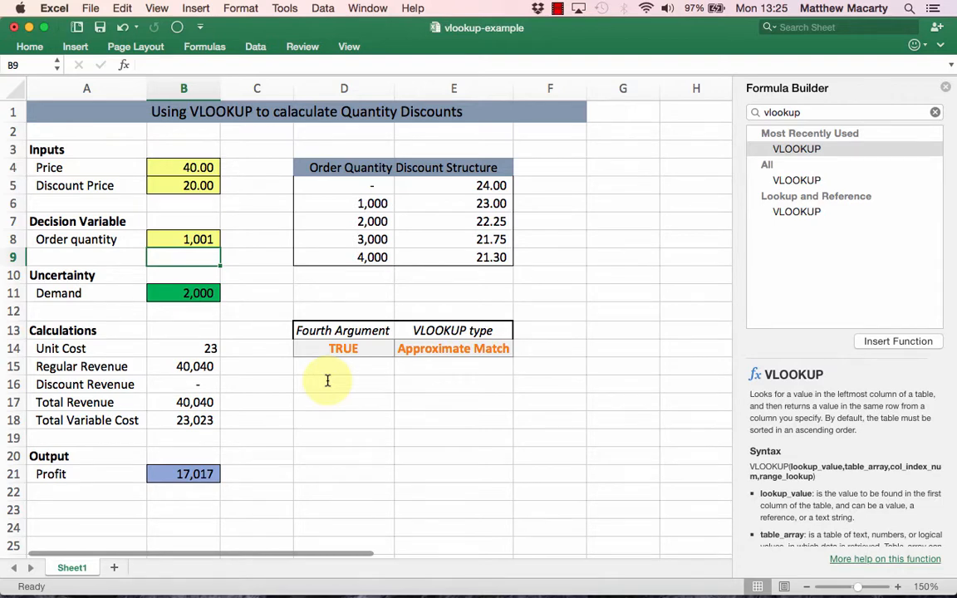
pyautogui.moveTo(205, 348)
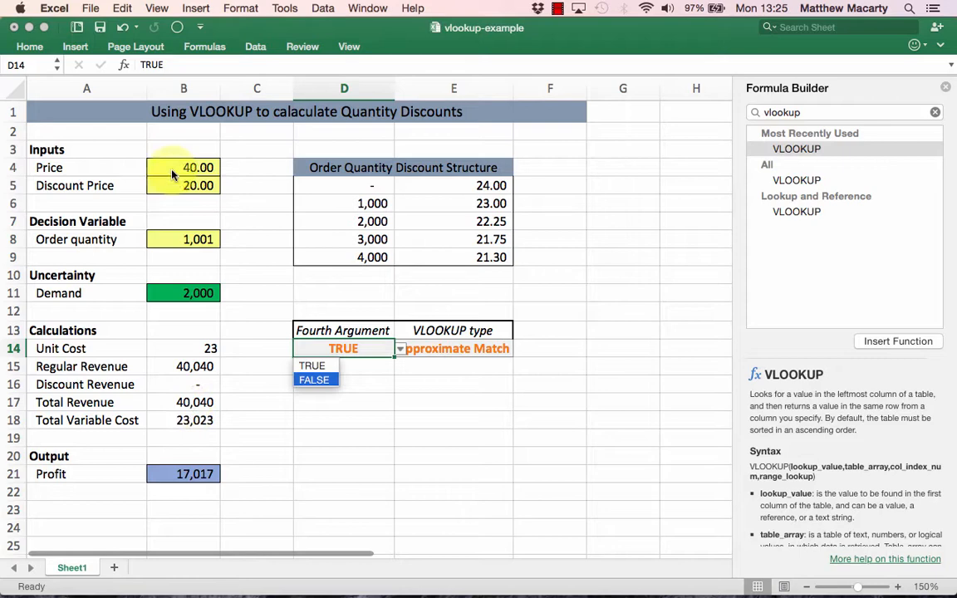
# Try FALSE in D14, restore TRUE, show the B14–B18 formula comments, and select B21.
pyautogui.click(314, 379)
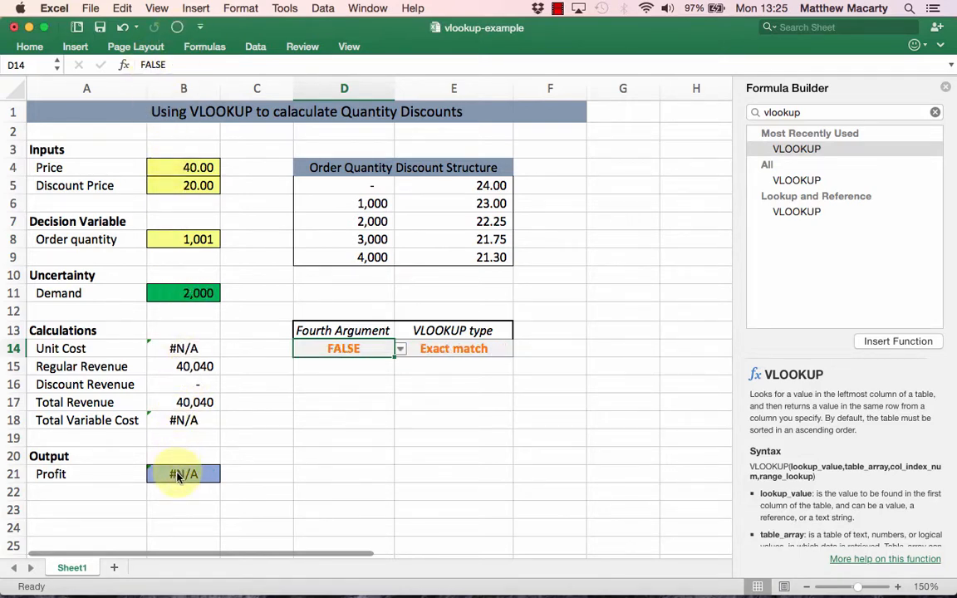
pyautogui.click(399, 348)
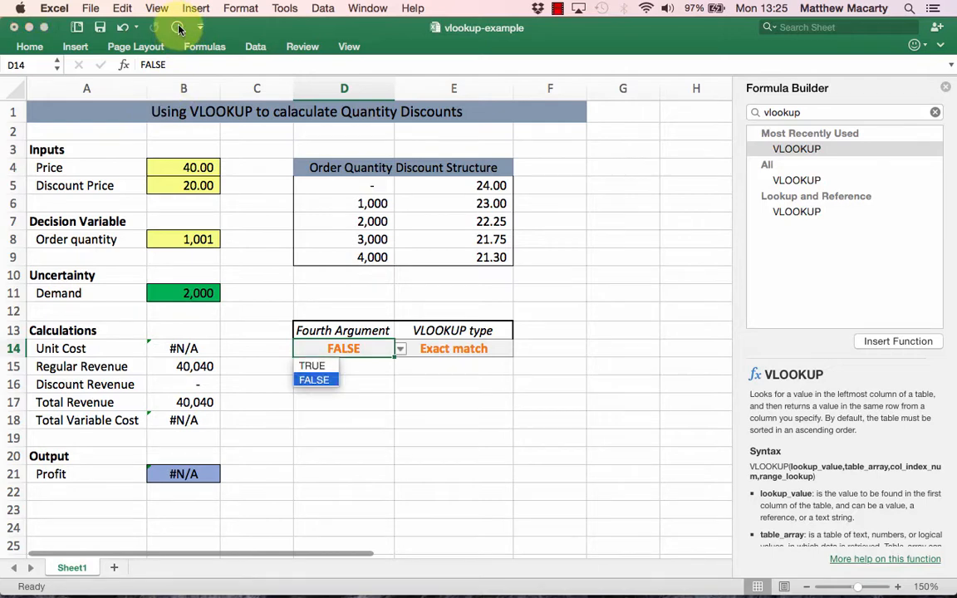
pyautogui.click(311, 365)
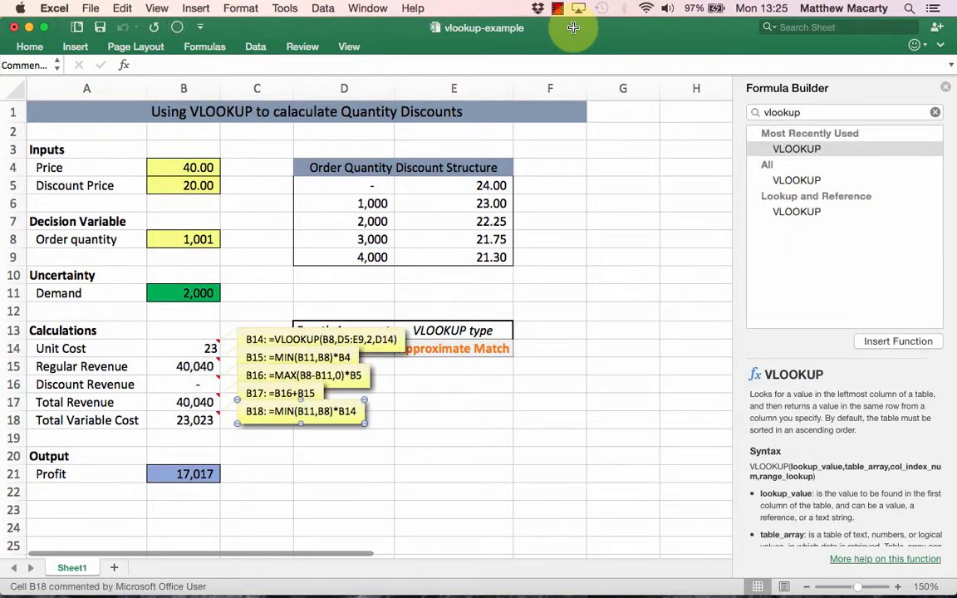
pyautogui.click(183, 473)
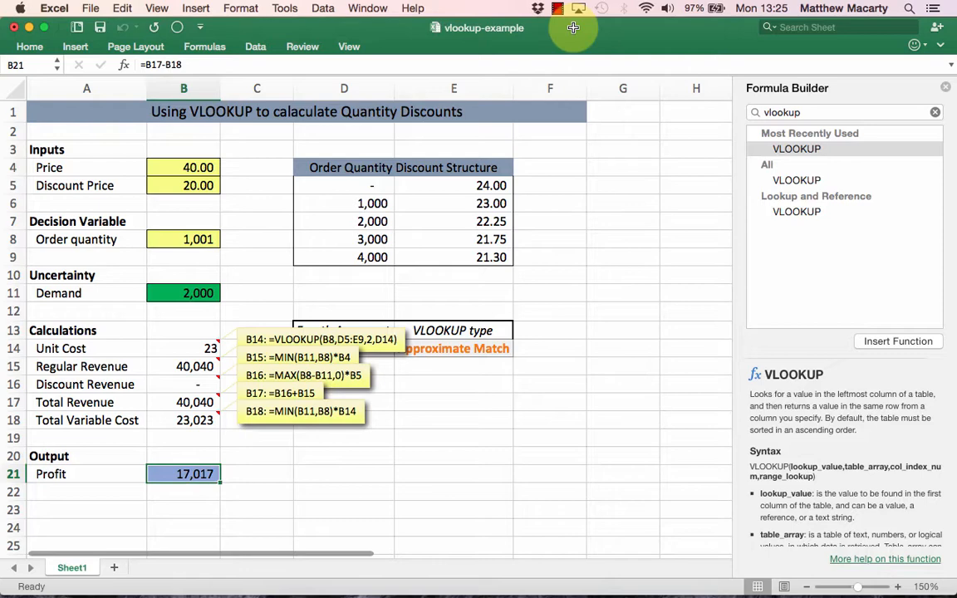